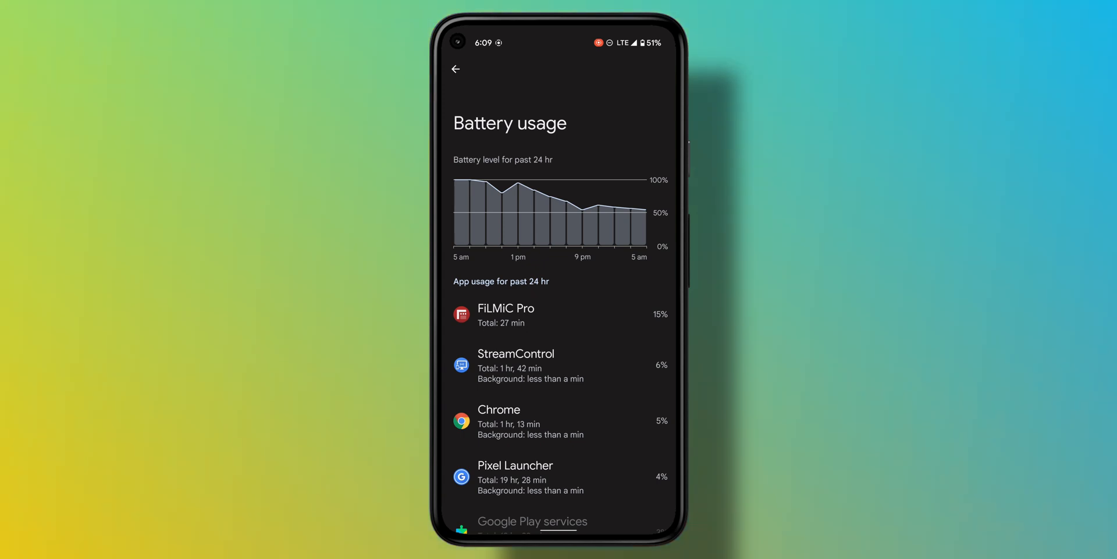
Scroll the Battery usage page before returning to the main Settings list.
{"action": "scroll", "scroll_direction": "down", "scroll_amount": 3}
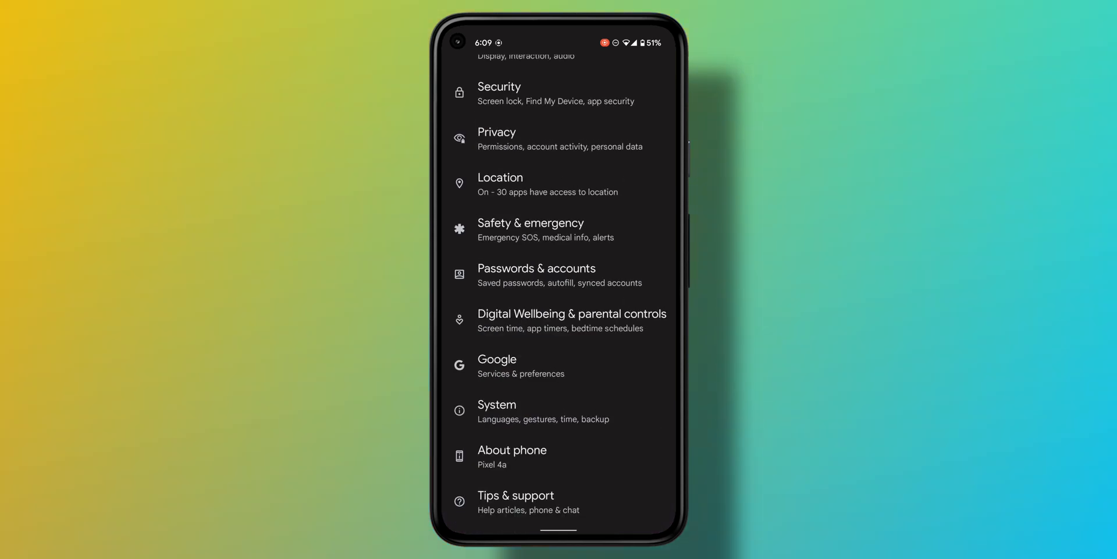
Go to System > Developer options, reach the Apps section and enter the Standby apps list.
{"action": "left_click", "coordinate": [497, 410]}
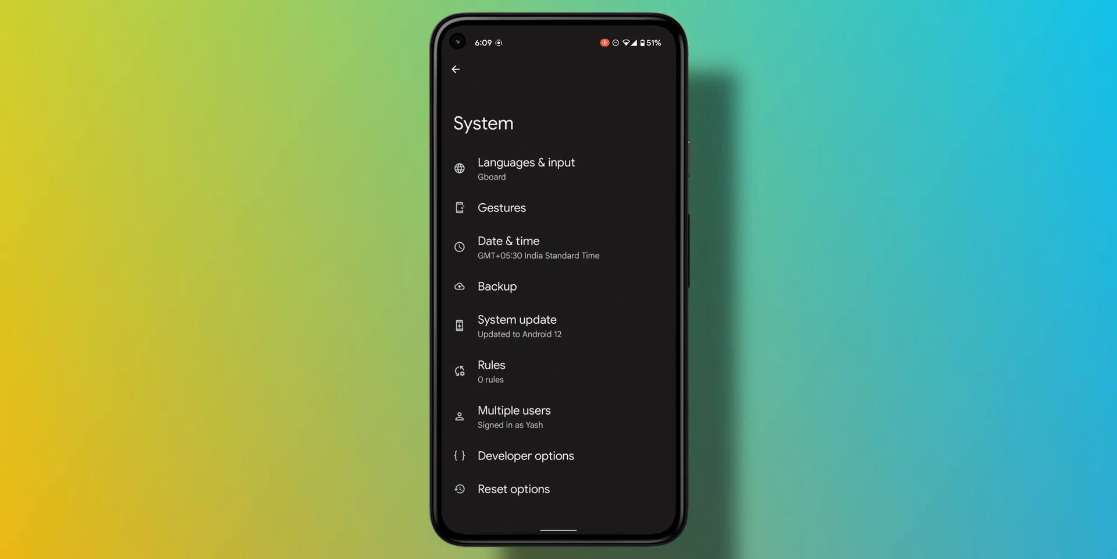
{"action": "left_click", "coordinate": [526, 455]}
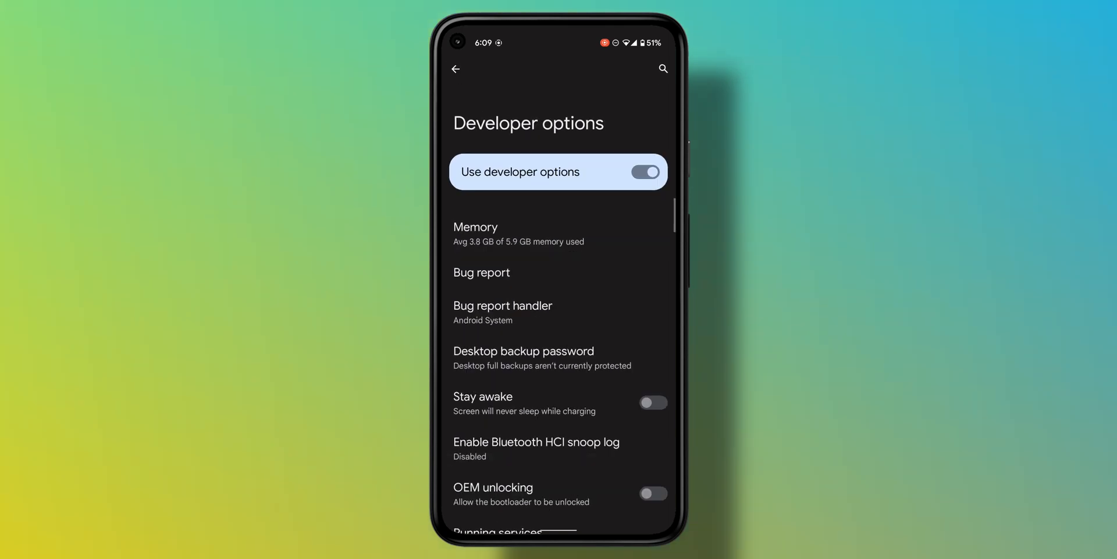
{"action": "scroll", "scroll_direction": "down", "scroll_amount": 3}
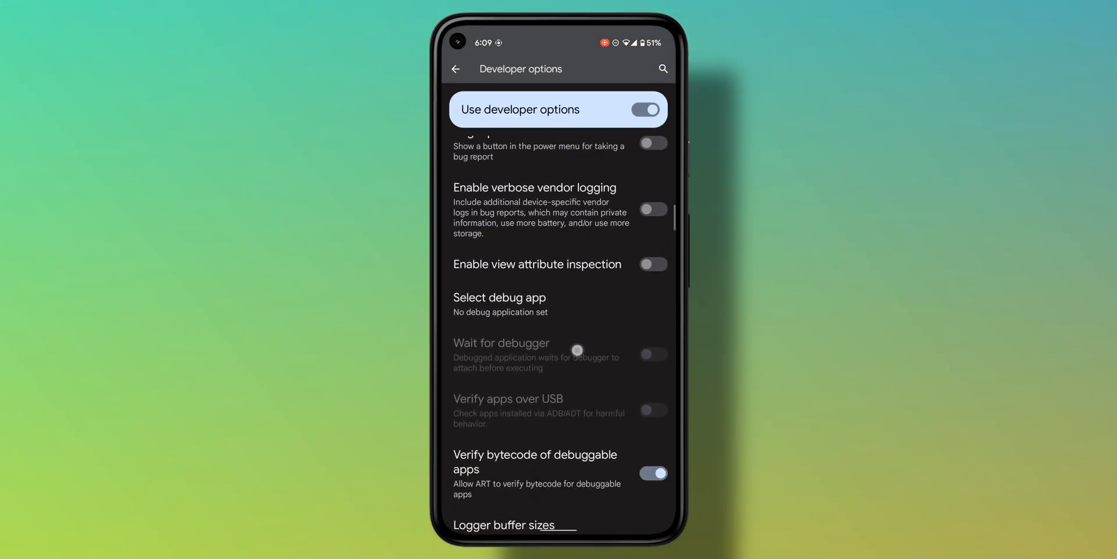
{"action": "scroll", "scroll_direction": "down", "scroll_amount": 3}
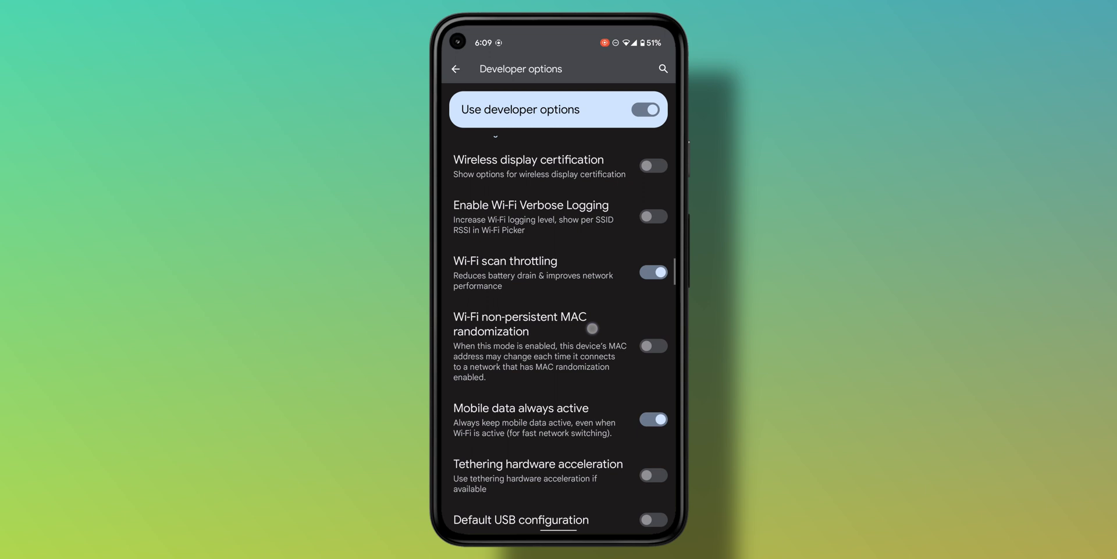
{"action": "scroll", "scroll_direction": "down", "scroll_amount": 3}
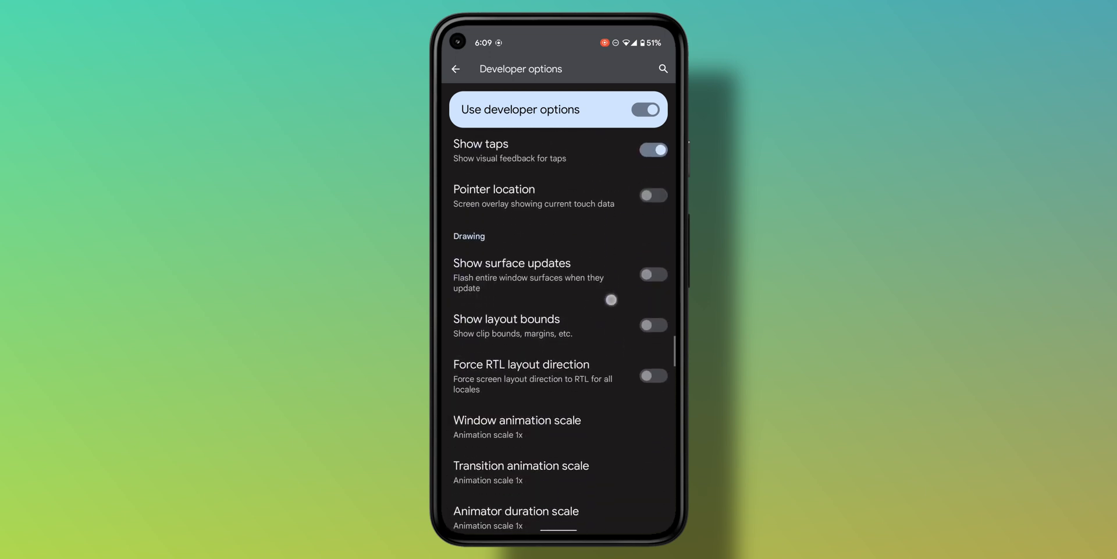
{"action": "scroll", "scroll_direction": "down", "scroll_amount": 3}
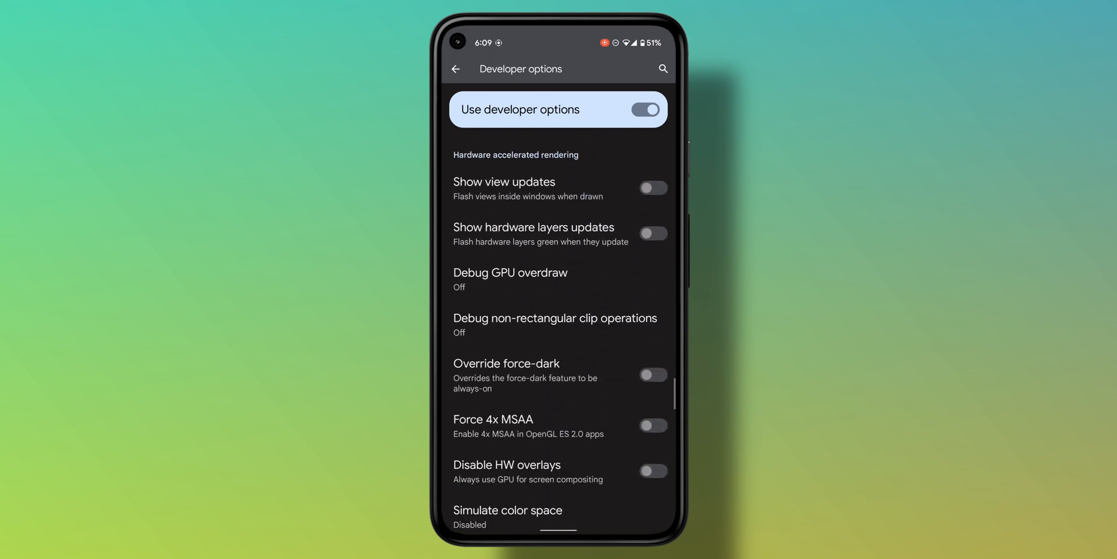
{"action": "scroll", "scroll_direction": "down", "scroll_amount": 3}
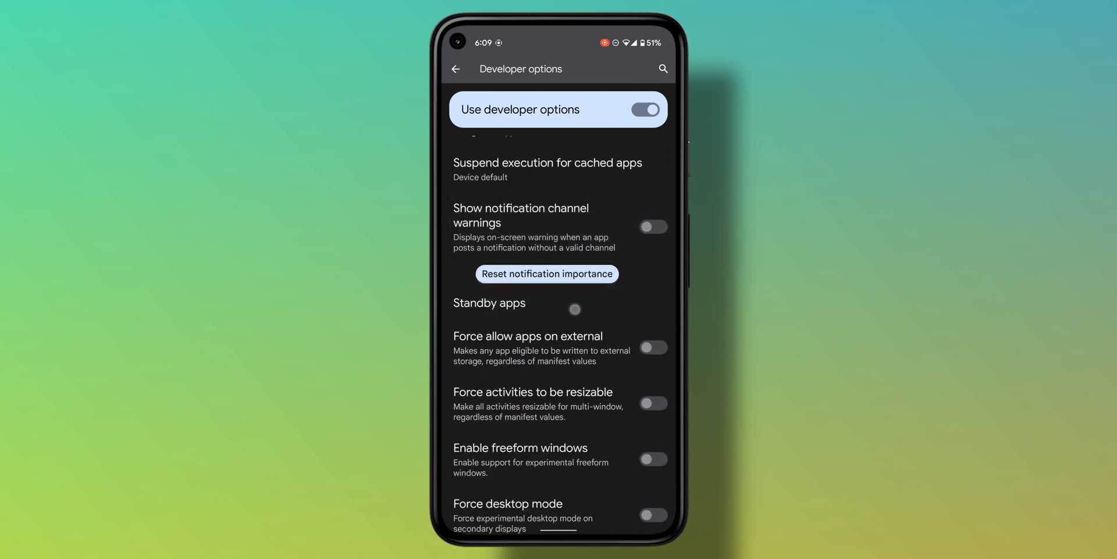
{"action": "left_click", "coordinate": [489, 302]}
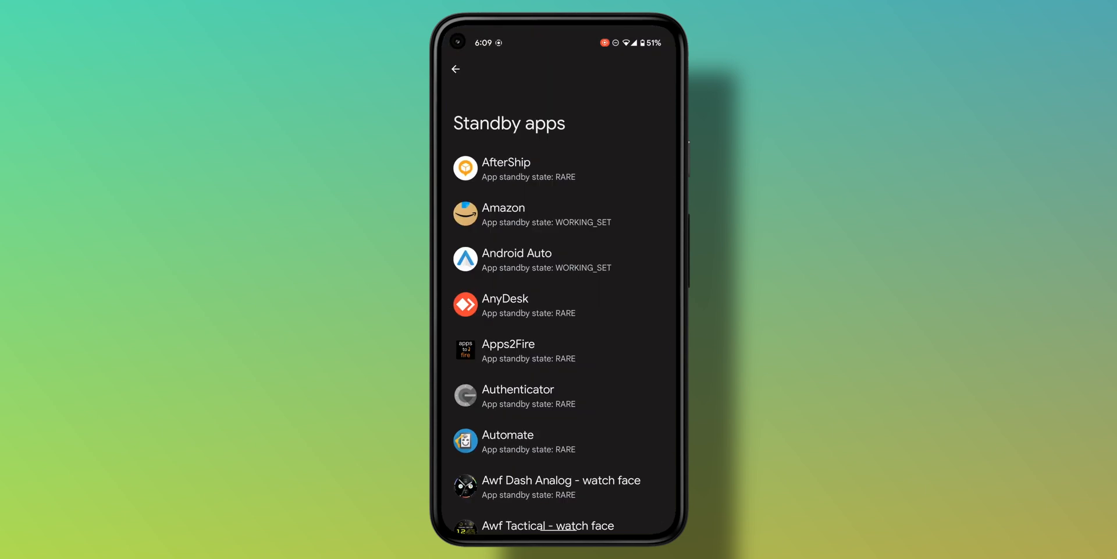
Scroll the Standby apps list down to the U entries, reviewing RESTRICTED, ACTIVE and EXEMPTED states.
{"action": "scroll", "scroll_direction": "down", "scroll_amount": 3}
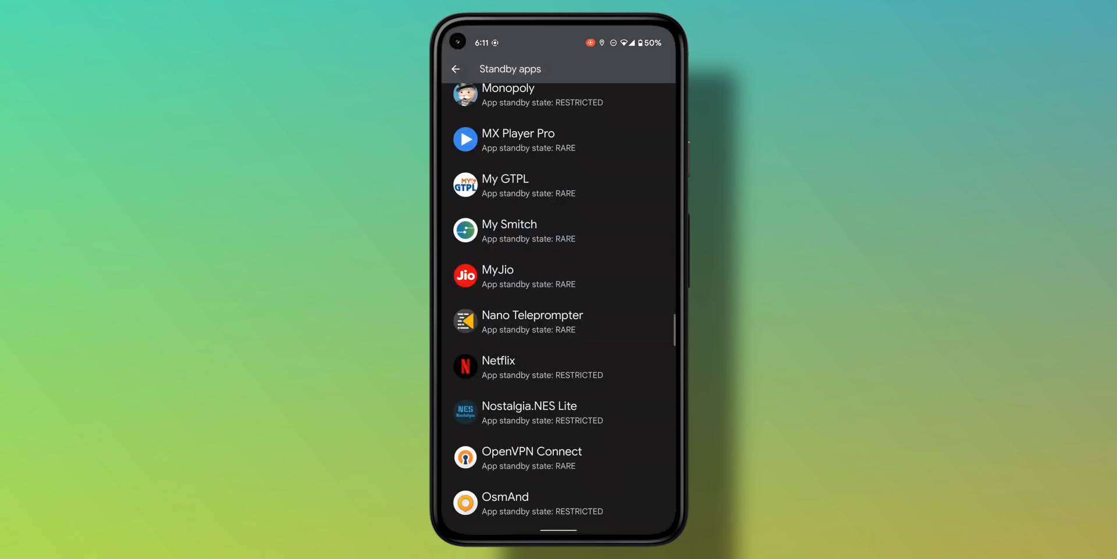
{"action": "scroll", "scroll_direction": "down", "scroll_amount": 3}
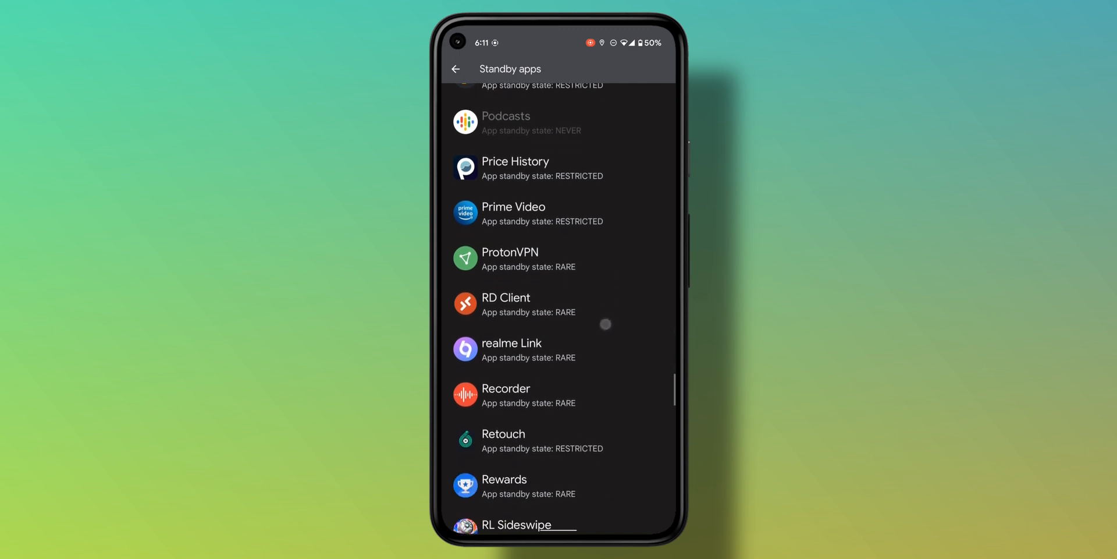
{"action": "scroll", "scroll_direction": "down", "scroll_amount": 3}
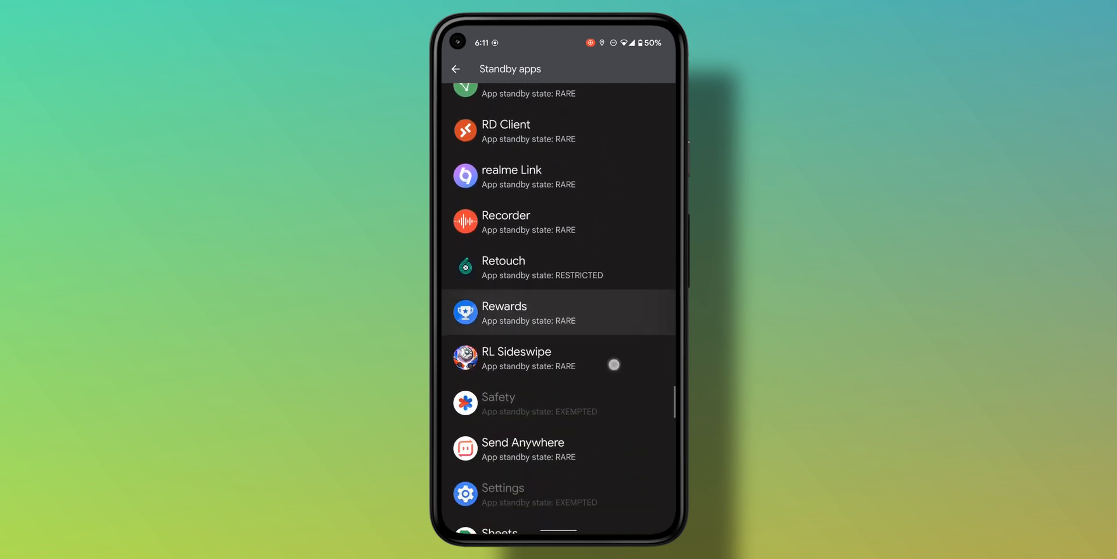
{"action": "scroll", "scroll_direction": "down", "scroll_amount": 3}
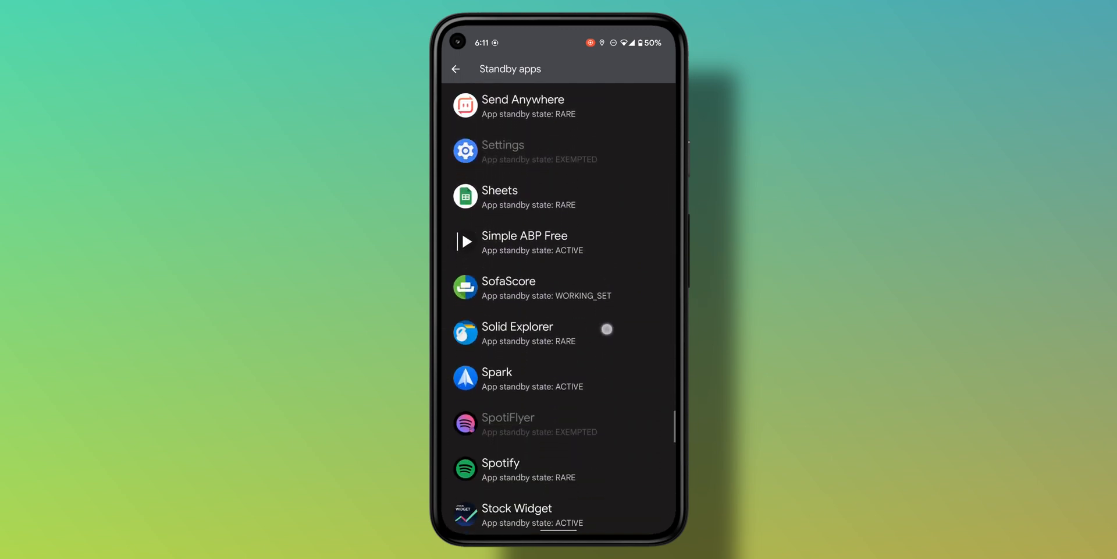
{"action": "scroll", "scroll_direction": "down", "scroll_amount": 3}
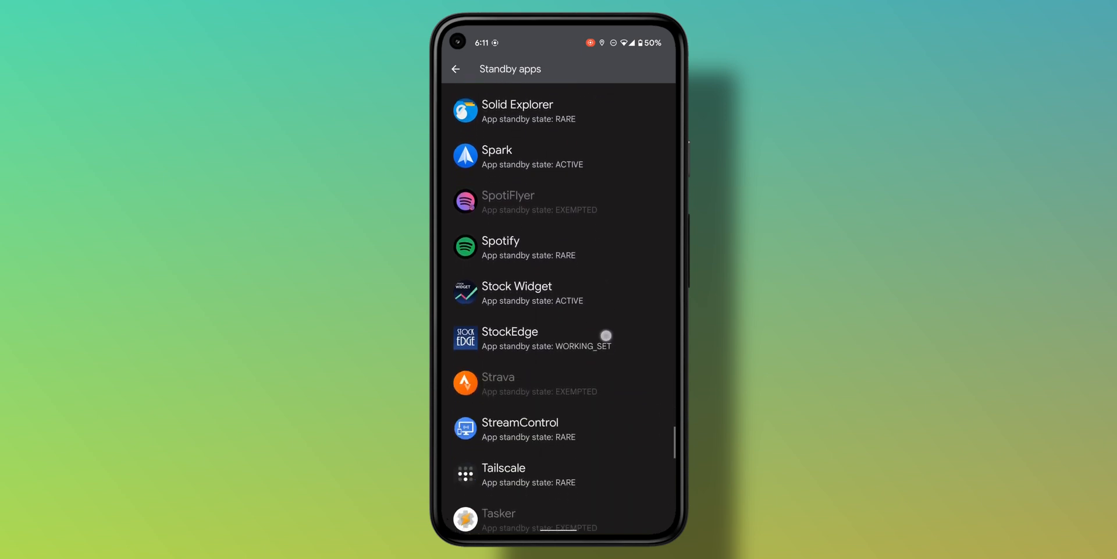
{"action": "scroll", "scroll_direction": "down", "scroll_amount": 3}
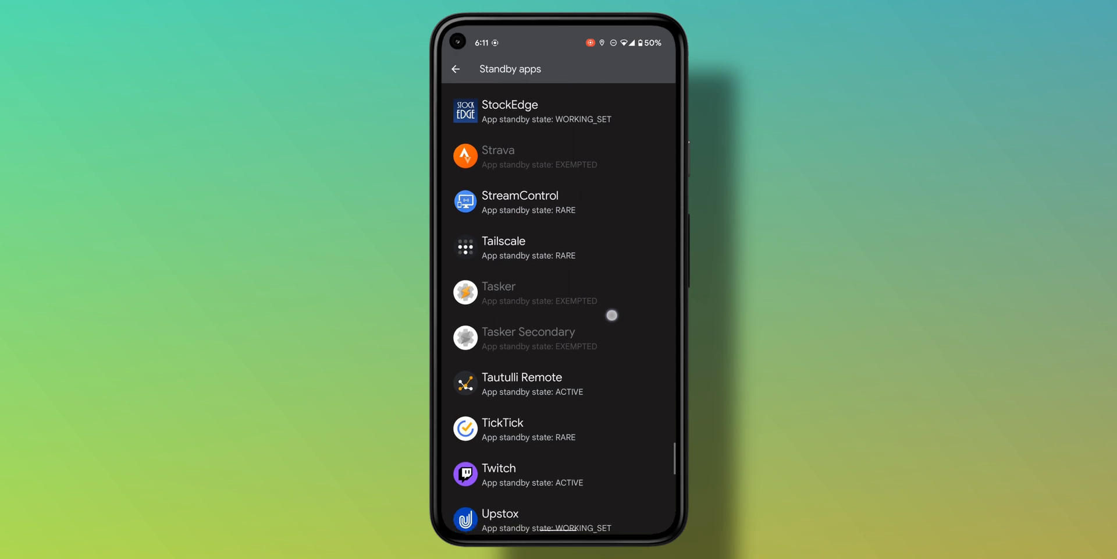
{"action": "scroll", "scroll_direction": "down", "scroll_amount": 3}
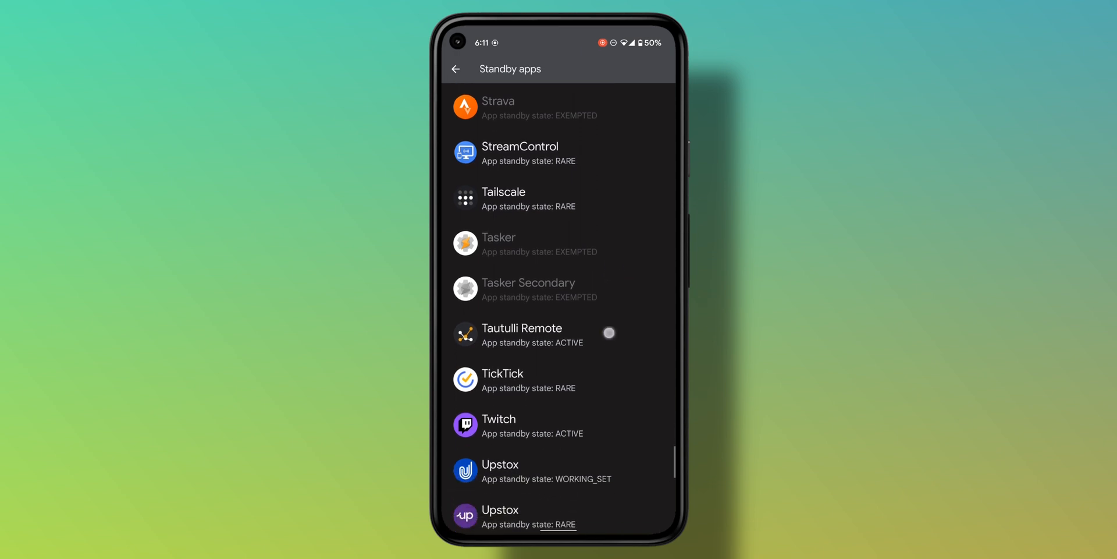